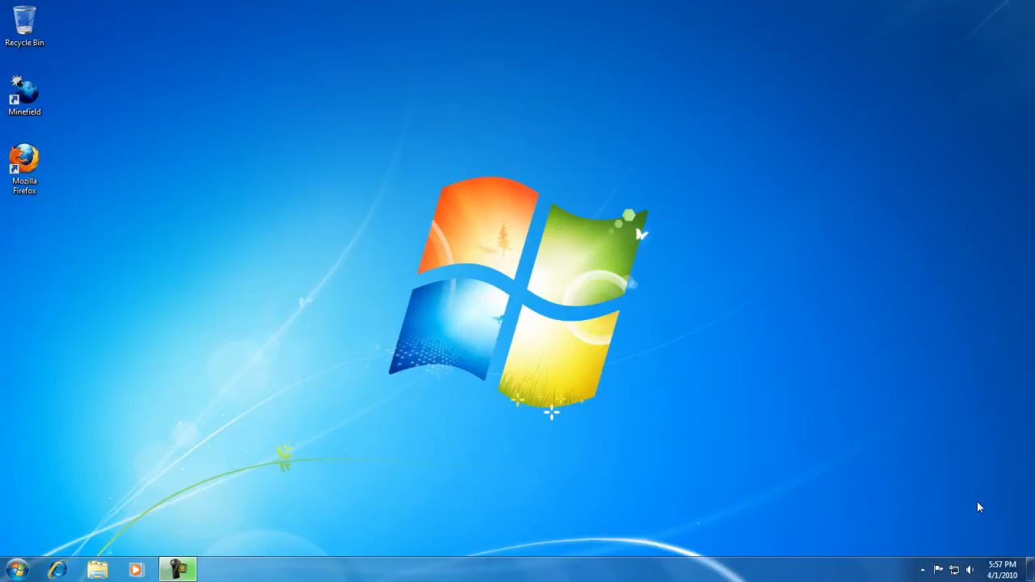
{"action": "mouse_move", "coordinate": [208, 537]}
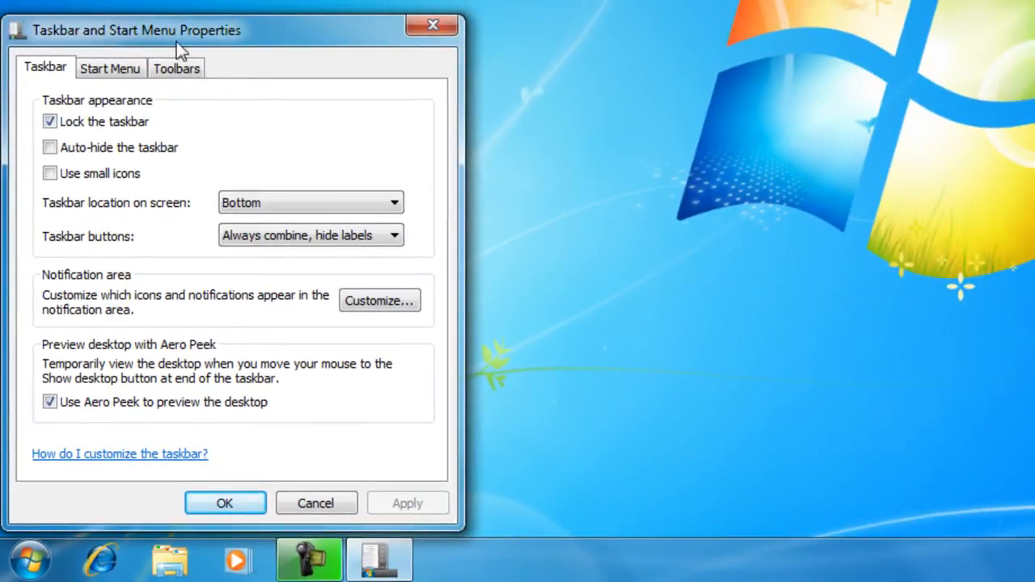
{"action": "mouse_move", "coordinate": [330, 110]}
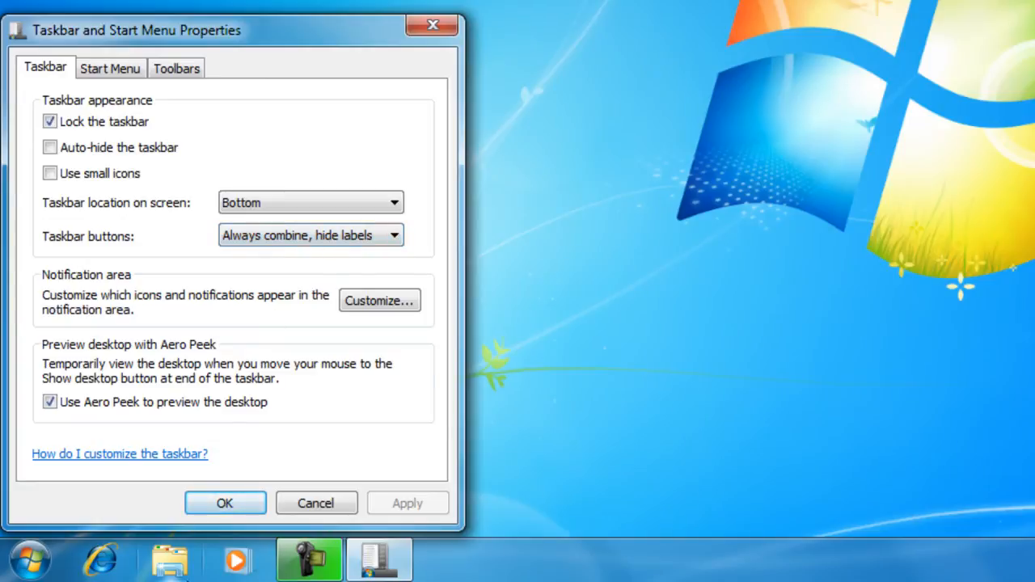
{"action": "mouse_move", "coordinate": [185, 566]}
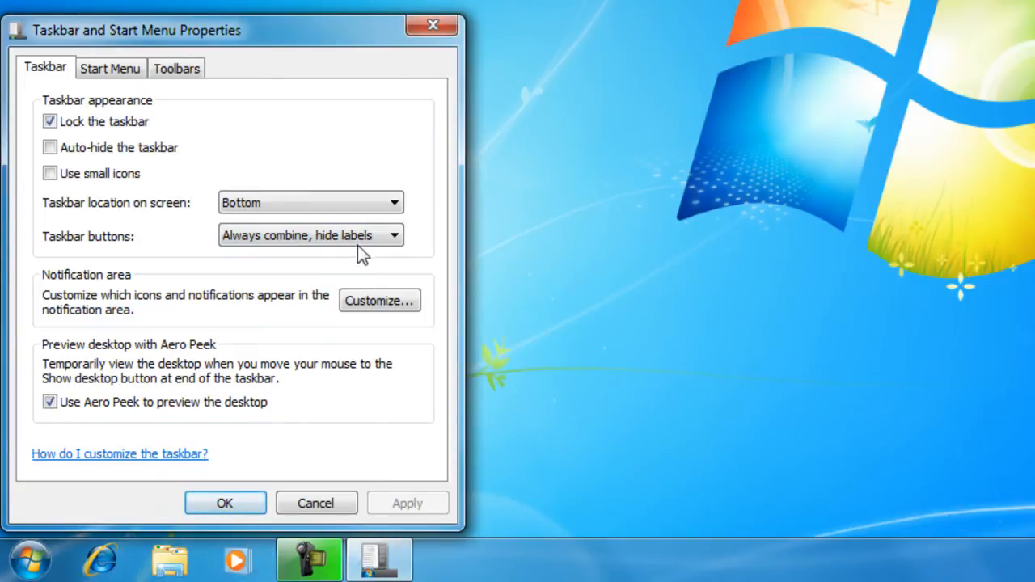
Step: Set Taskbar buttons to Never combine and apply the change
{"action": "left_click", "coordinate": [311, 236]}
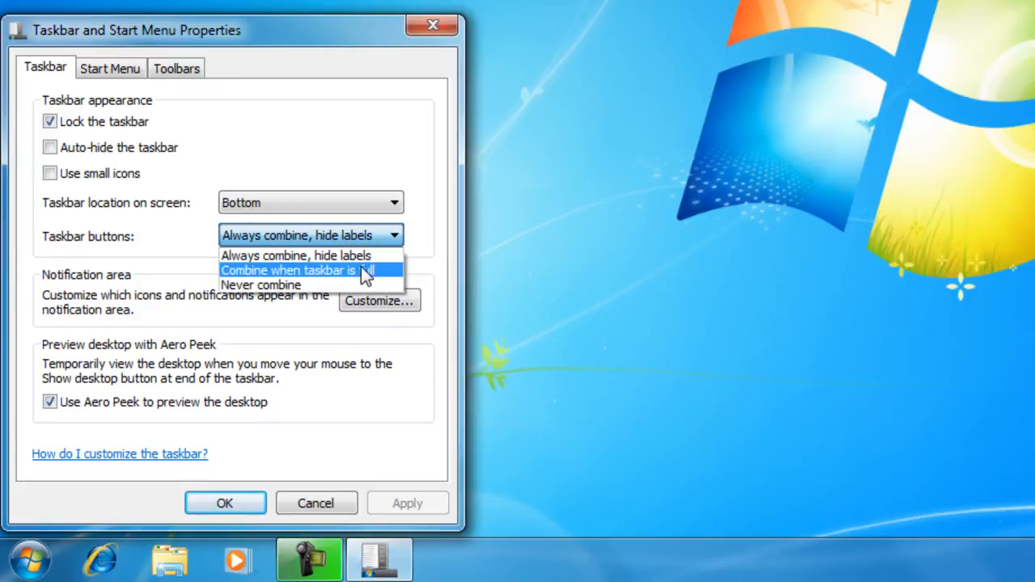
{"action": "left_click", "coordinate": [261, 284]}
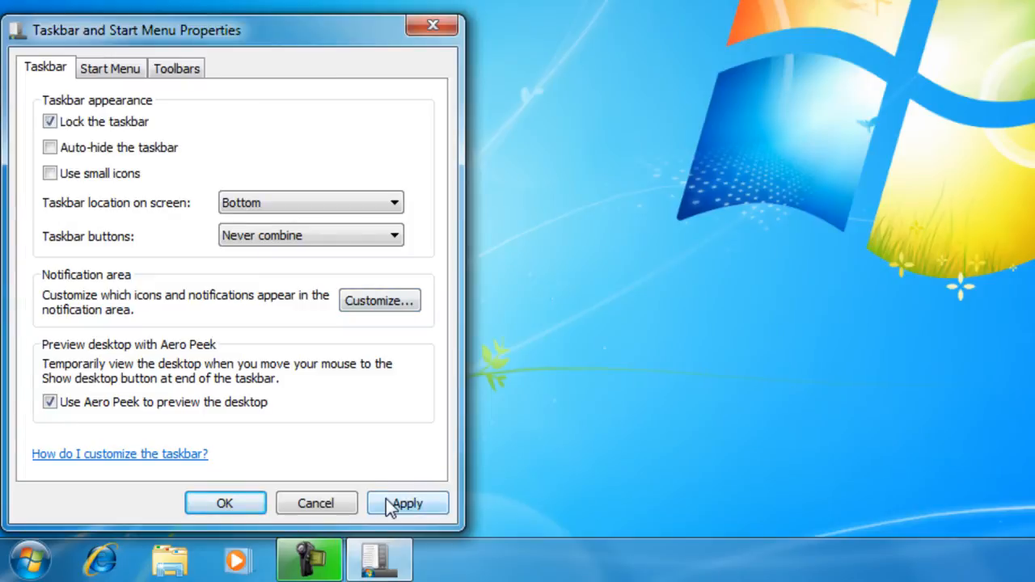
{"action": "left_click", "coordinate": [407, 502]}
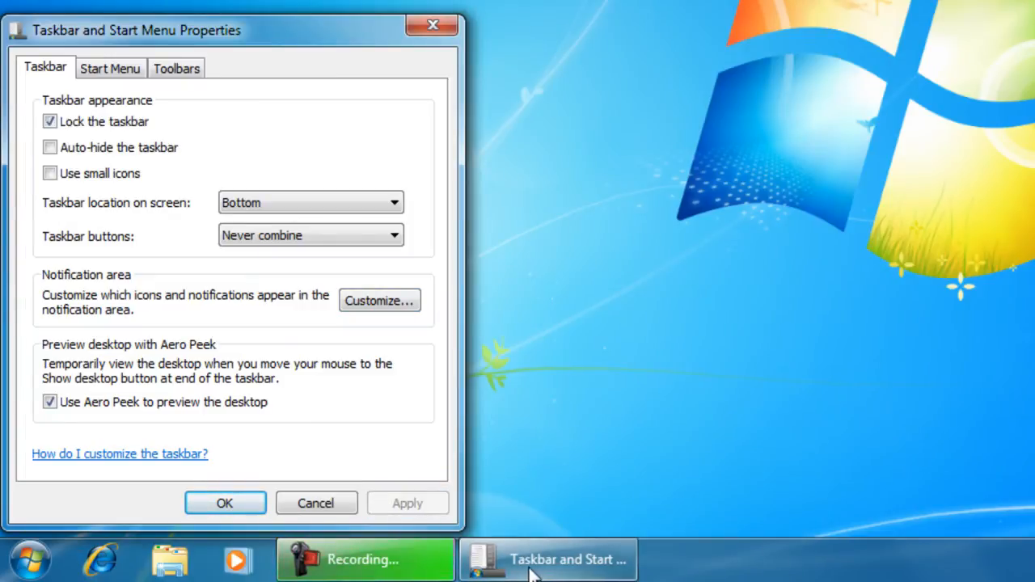
{"action": "mouse_move", "coordinate": [413, 423]}
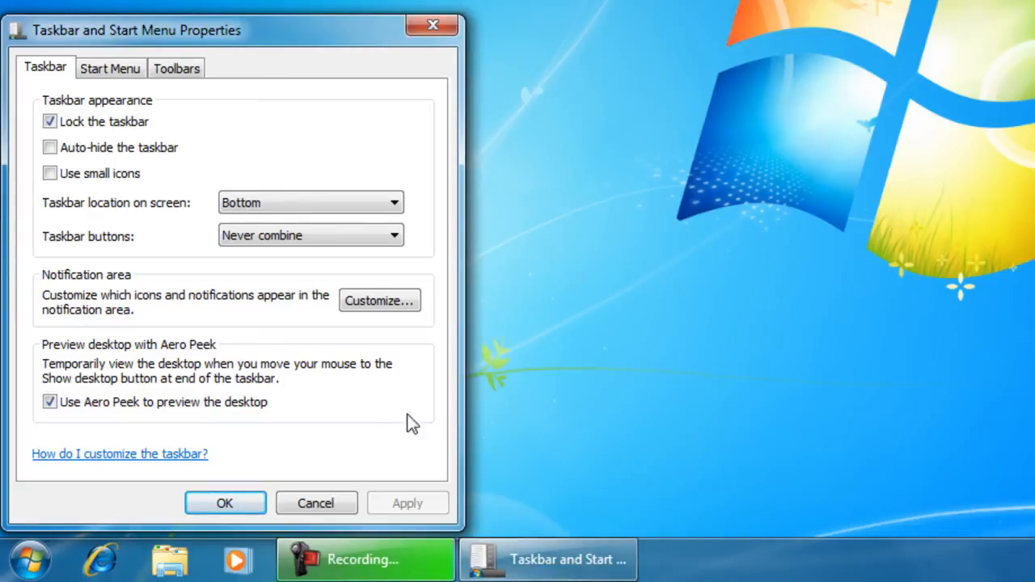
Step: Set Taskbar buttons to Combine when taskbar is full with small icons, and apply
{"action": "left_click", "coordinate": [311, 236]}
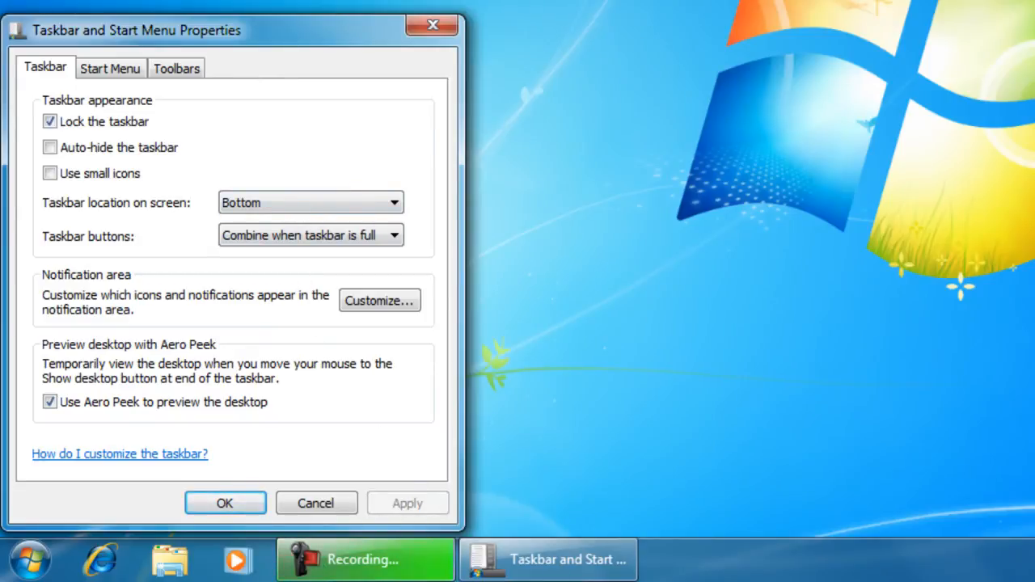
{"action": "mouse_move", "coordinate": [832, 565]}
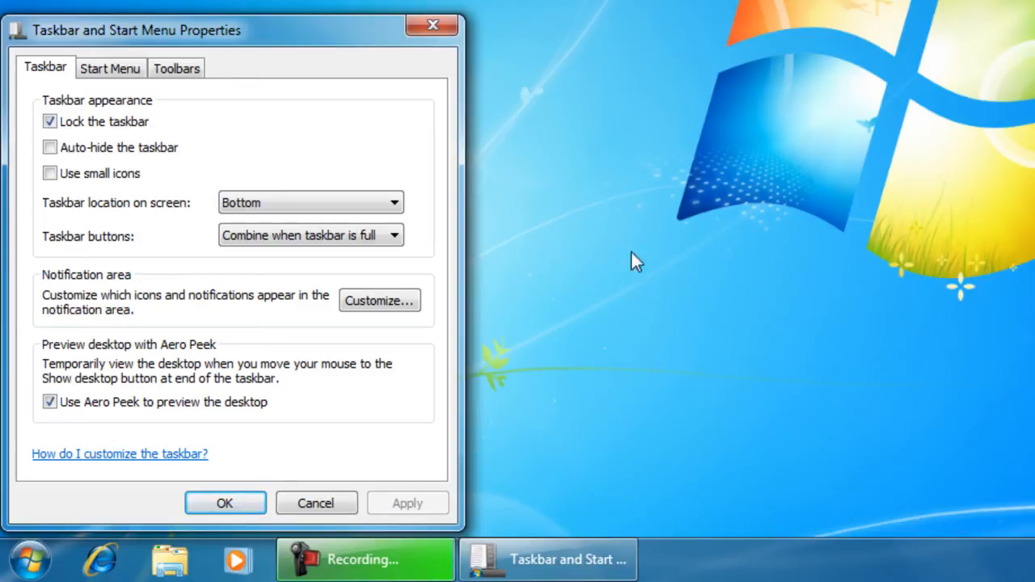
{"action": "mouse_move", "coordinate": [110, 574]}
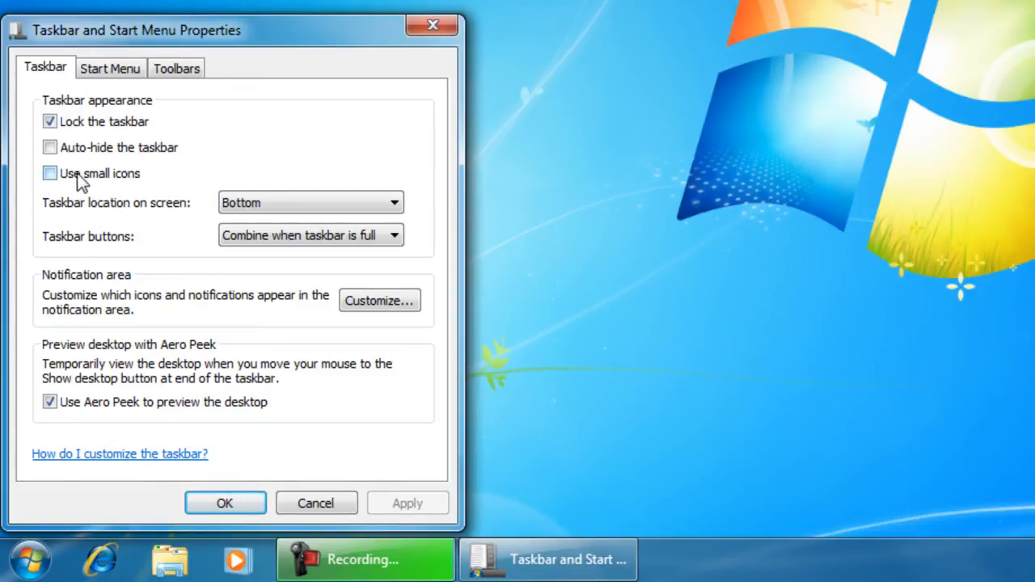
{"action": "left_click", "coordinate": [48, 173]}
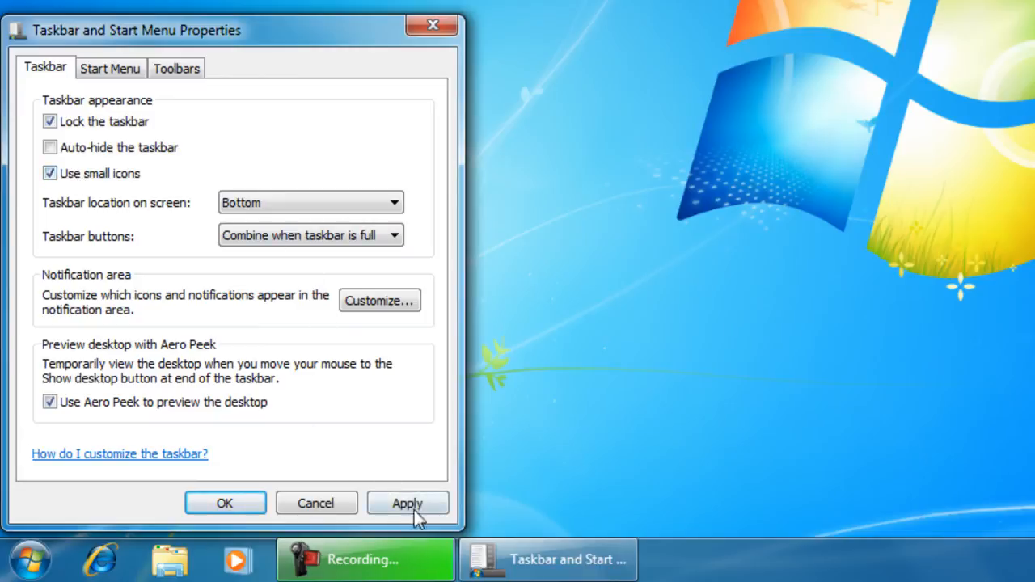
{"action": "left_click", "coordinate": [408, 503]}
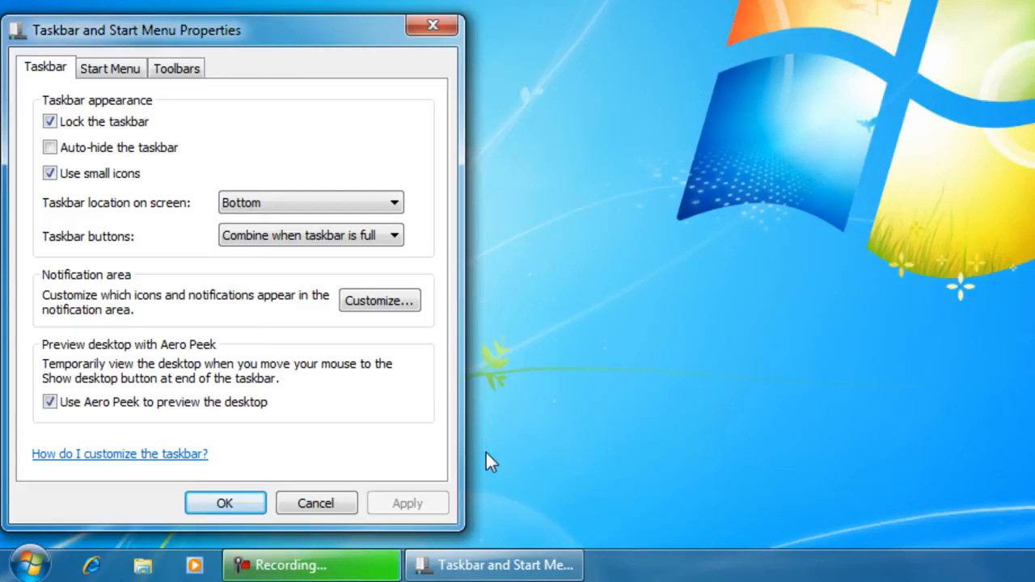
{"action": "mouse_move", "coordinate": [617, 430]}
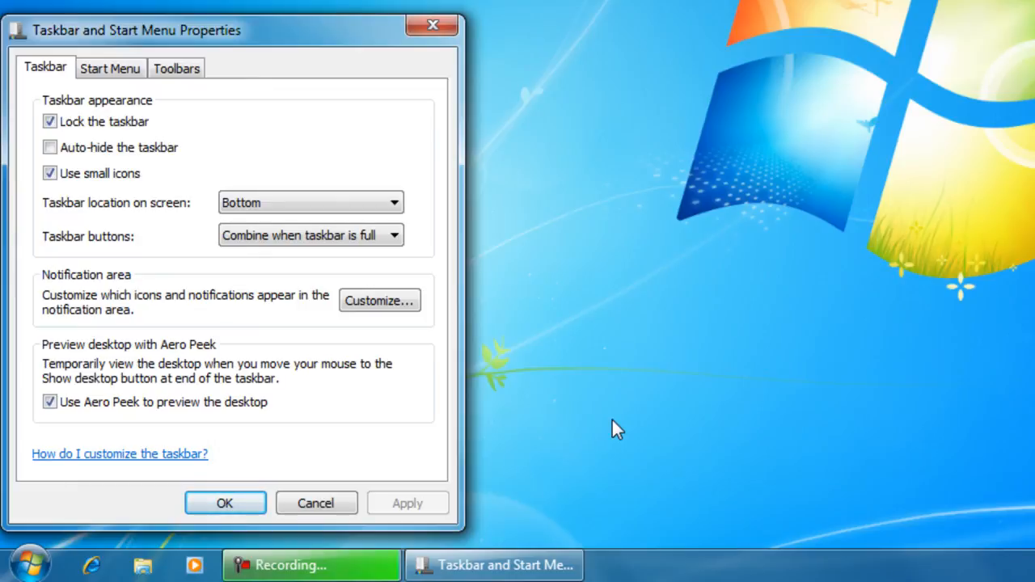
{"action": "mouse_move", "coordinate": [446, 369]}
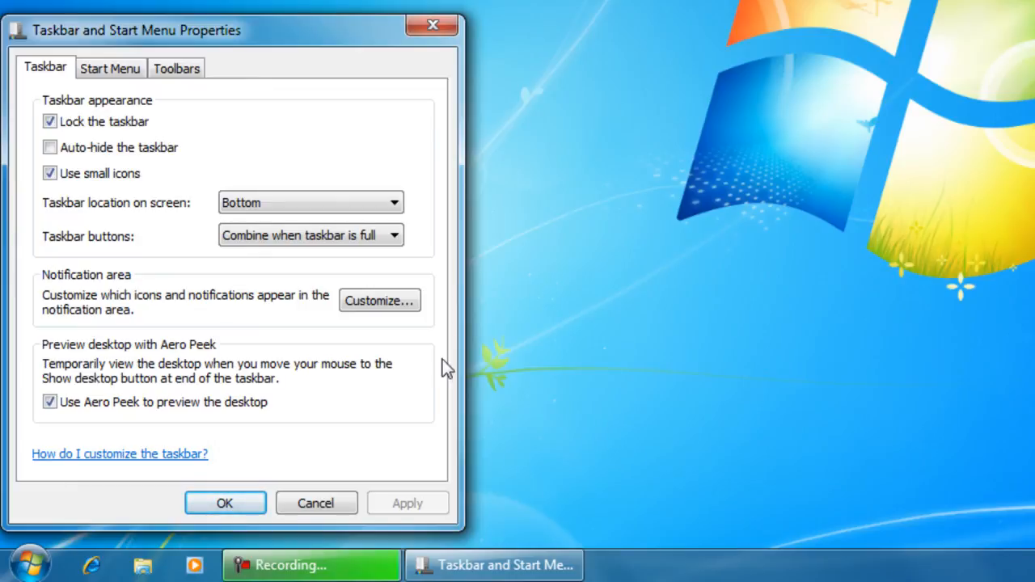